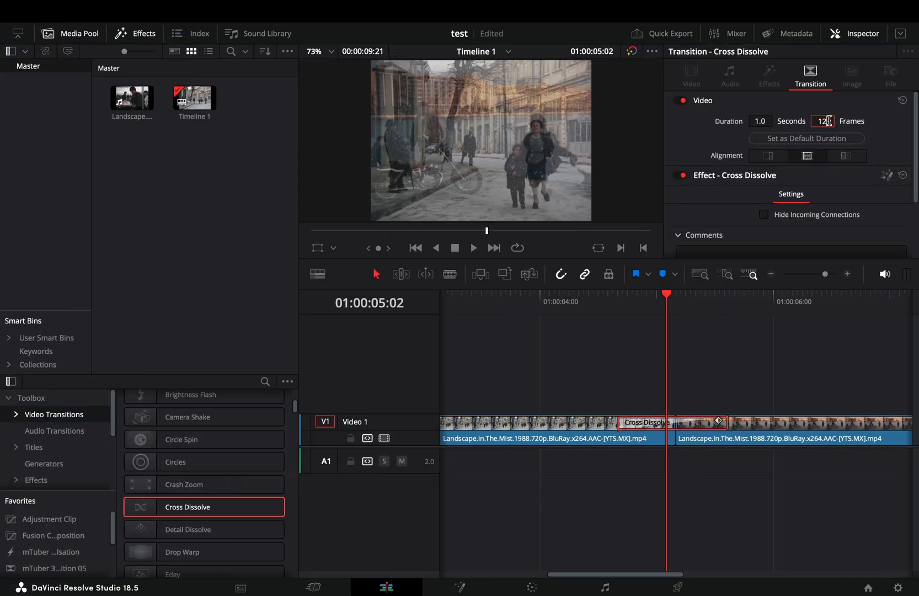
- Open the 12-frame Cross Dissolve transition in the Fusion page
right_click(662, 423)
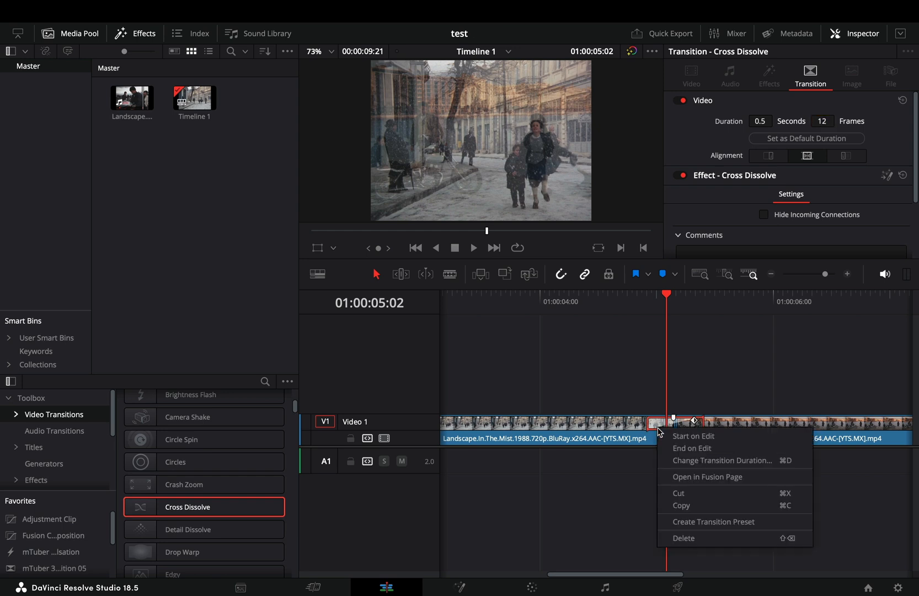
left_click(707, 476)
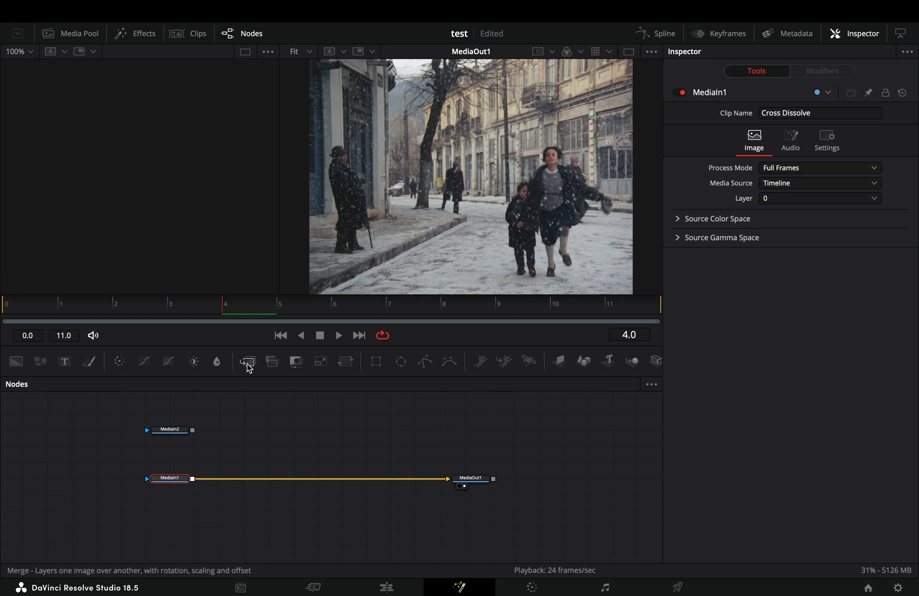
- Add a Merge node fed by MediaIn2's foreground and set its Apply Mode to Difference
left_click(247, 360)
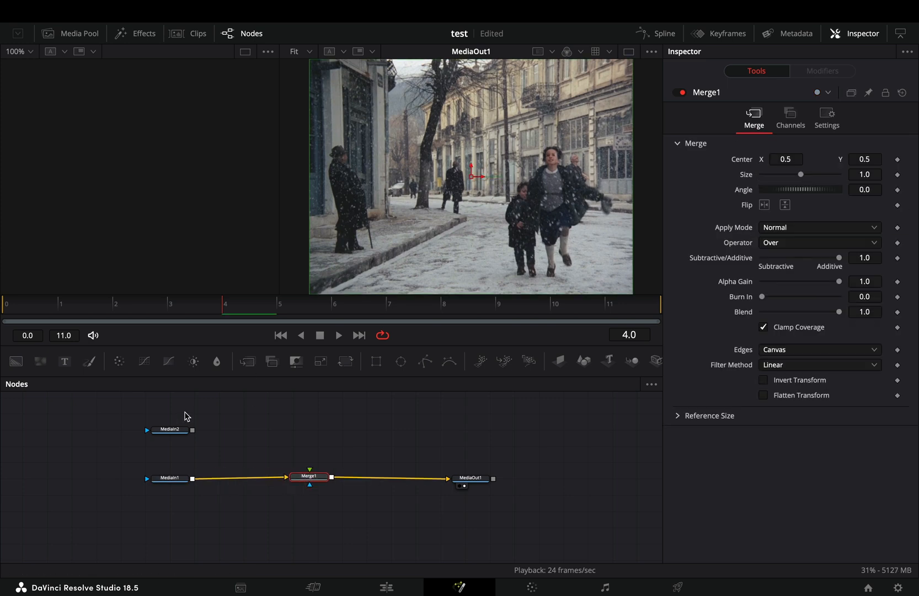
left_click_drag(192, 430, 309, 475)
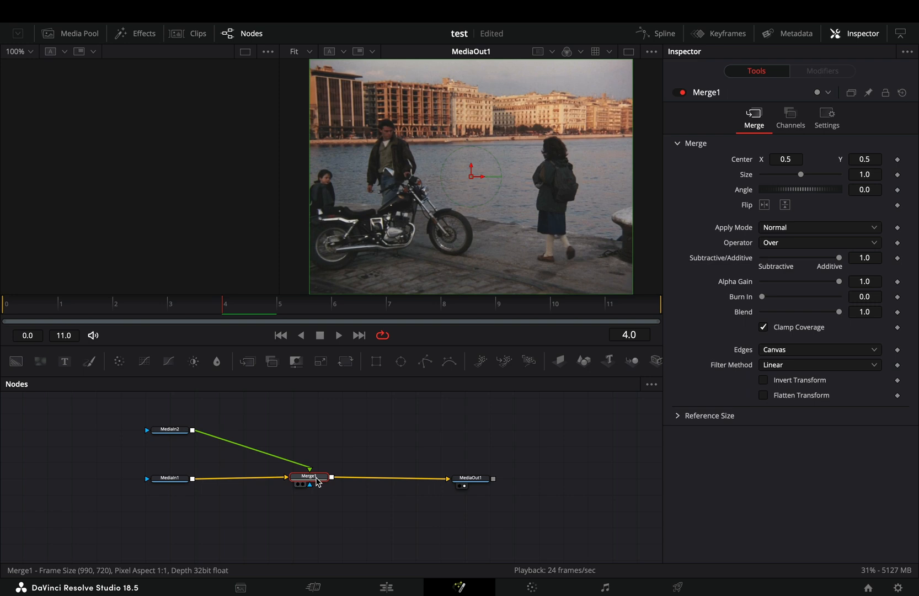
left_click(818, 227)
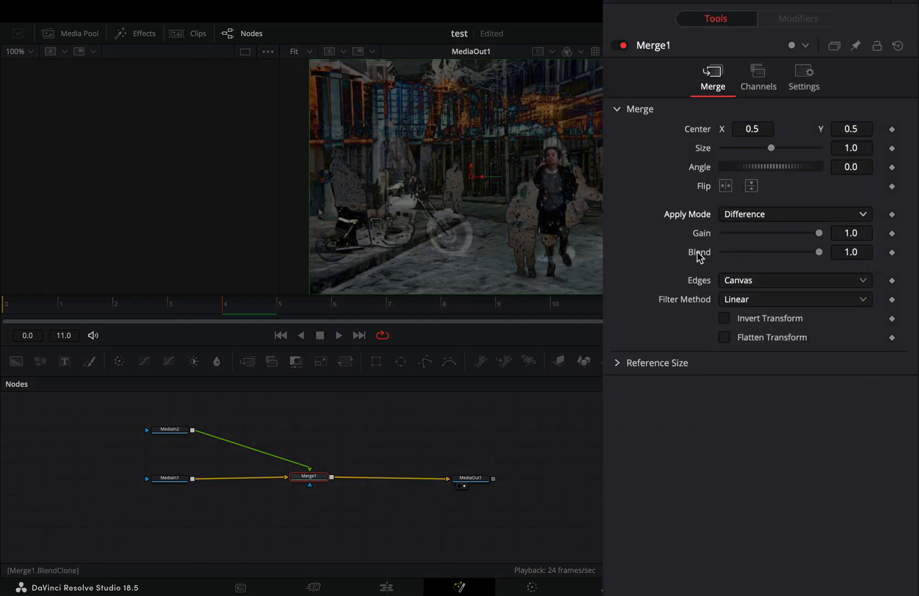
- Attach a random(0,1) expression to the Merge Blend value
right_click(699, 253)
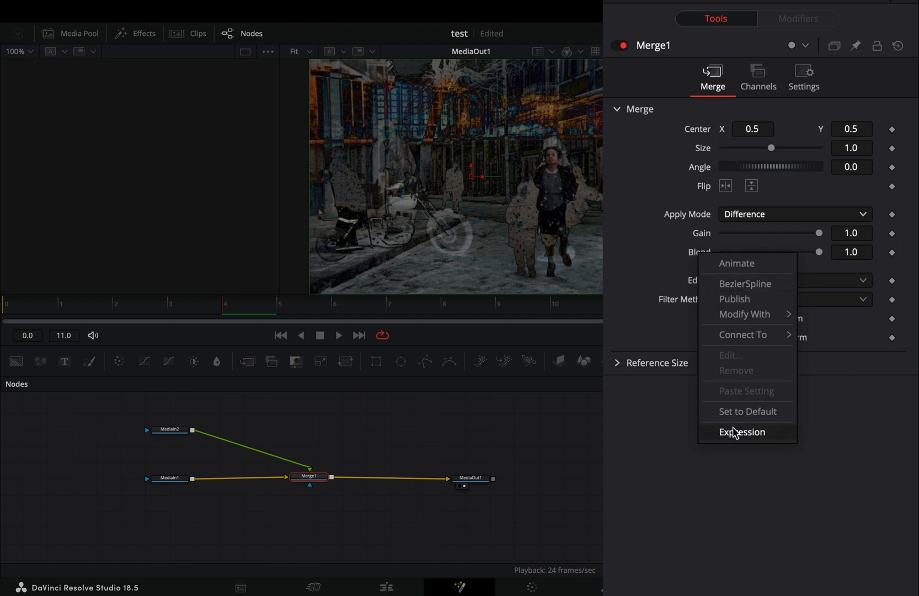
left_click(741, 431)
type("random(0,1)")
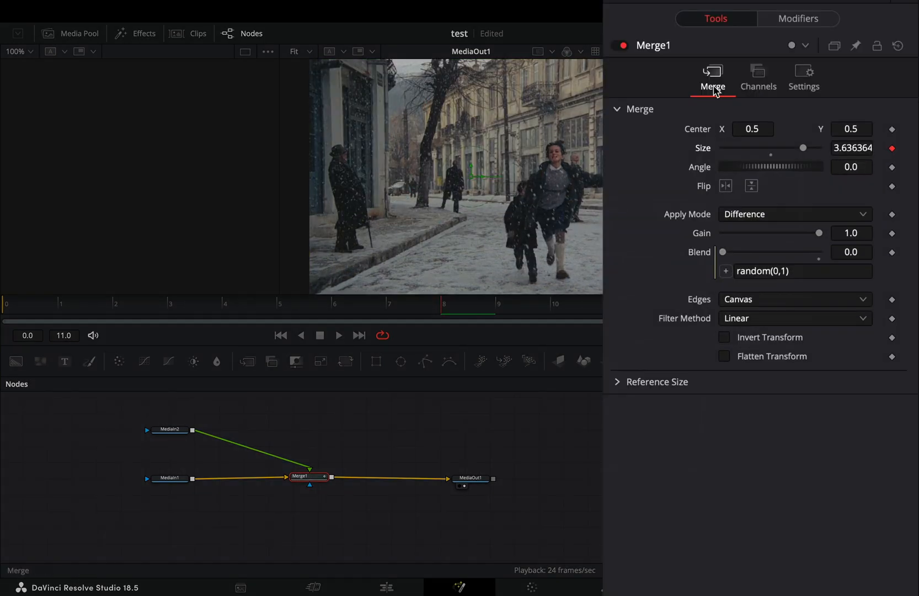
- Set the Size Anim Curves modifier to mirrored Sine-in/Sine-out easing, scale 2.0, offset 1.0
left_click(798, 18)
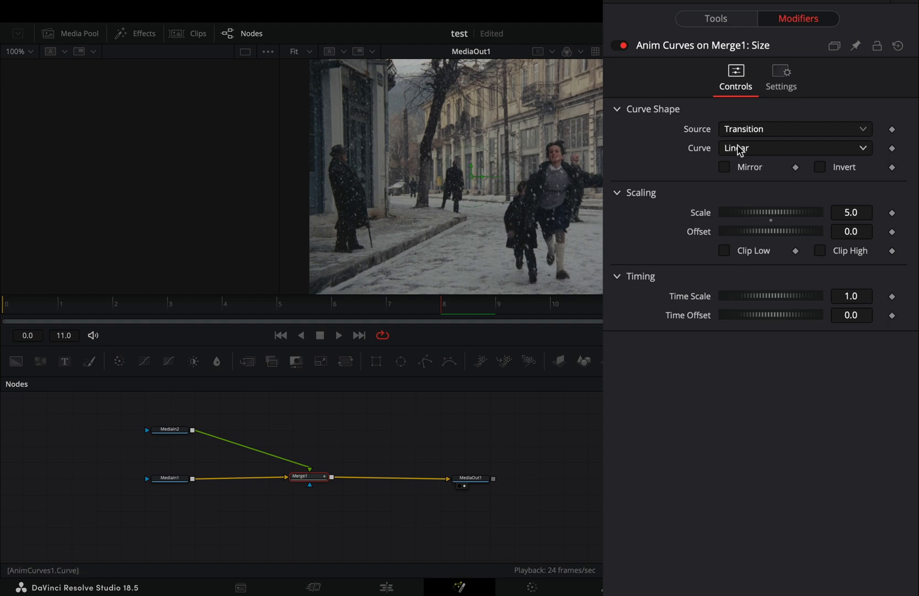
left_click(793, 147)
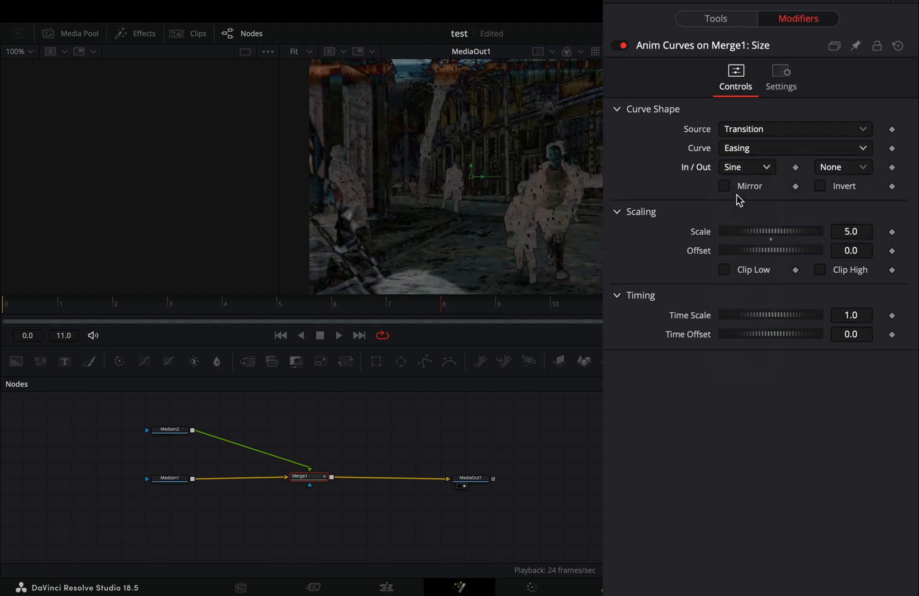
left_click(723, 185)
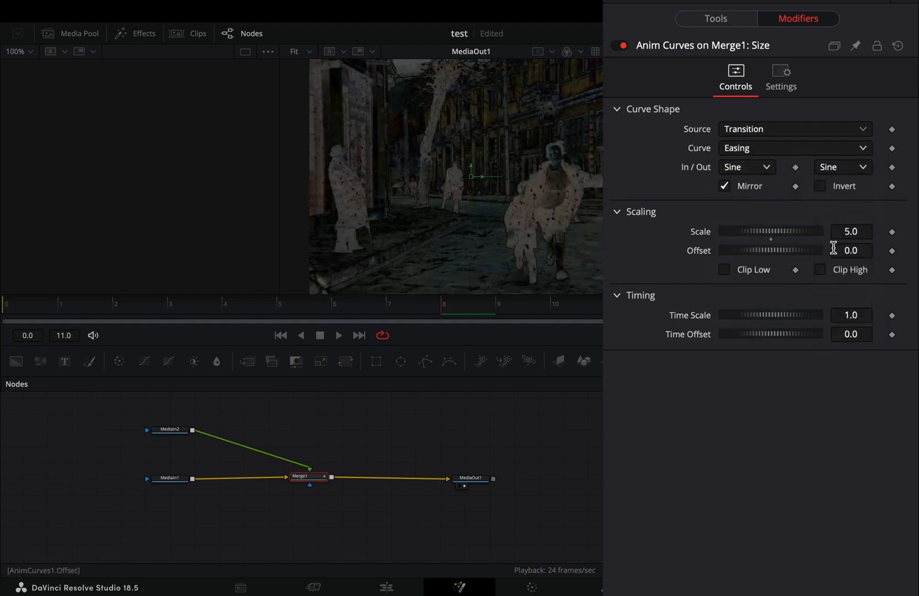
left_click(850, 230)
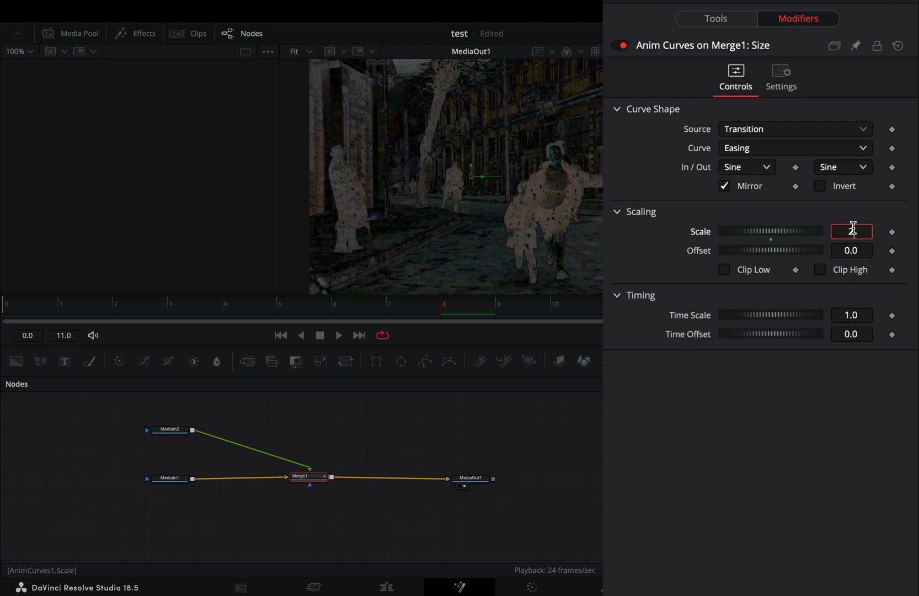
type("1.0")
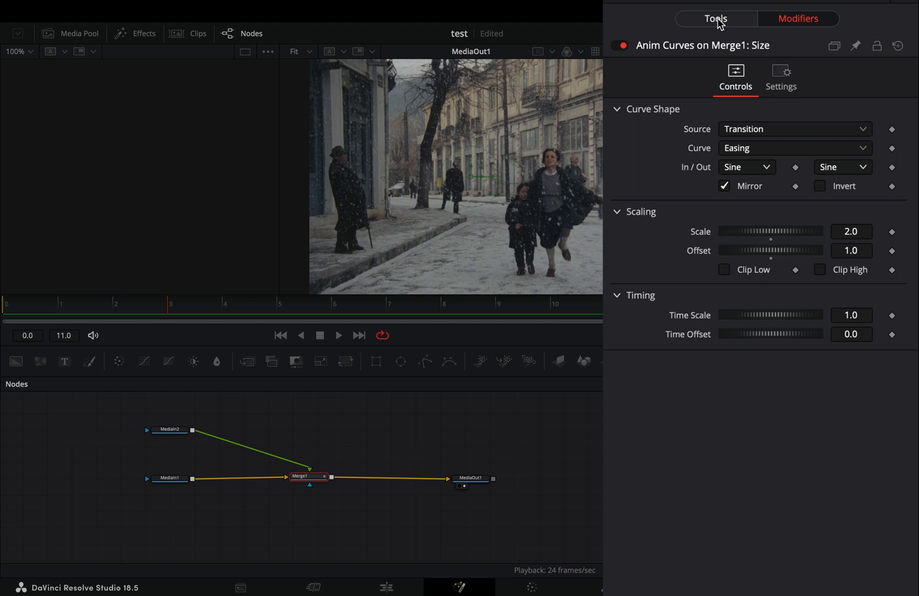
- Enable Motion Blur in Merge1's Settings with quality 5 and shutter angle 258
left_click(715, 17)
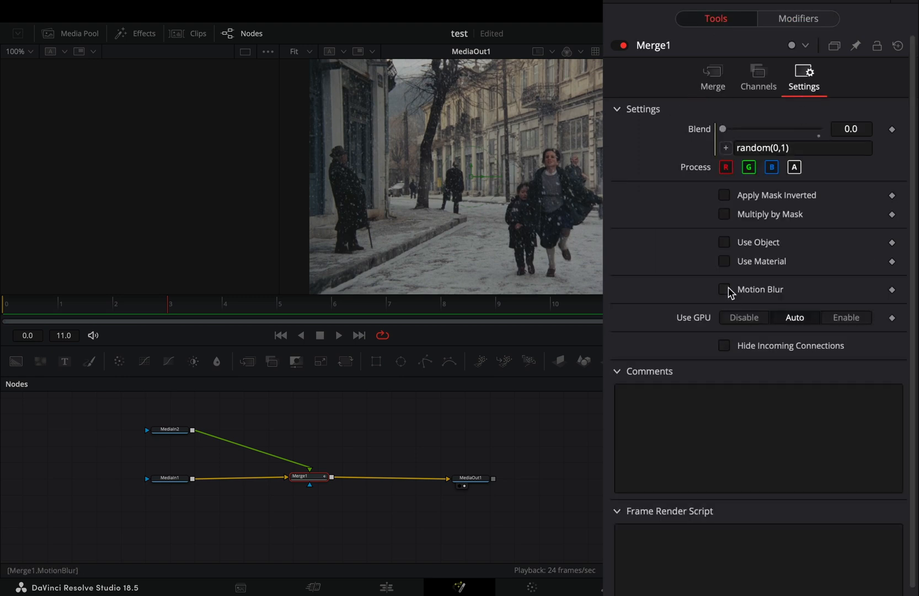
left_click(723, 289)
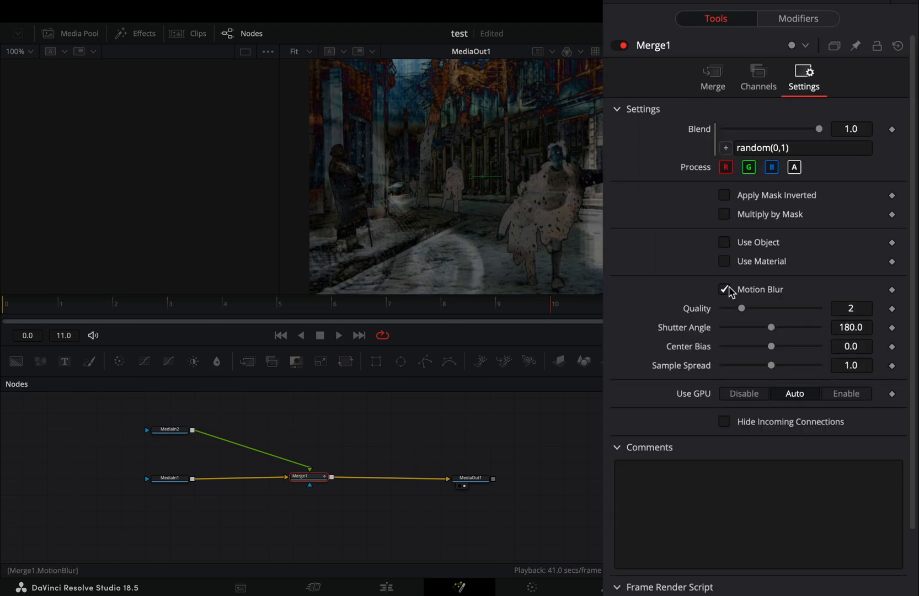
left_click_drag(741, 308, 771, 308)
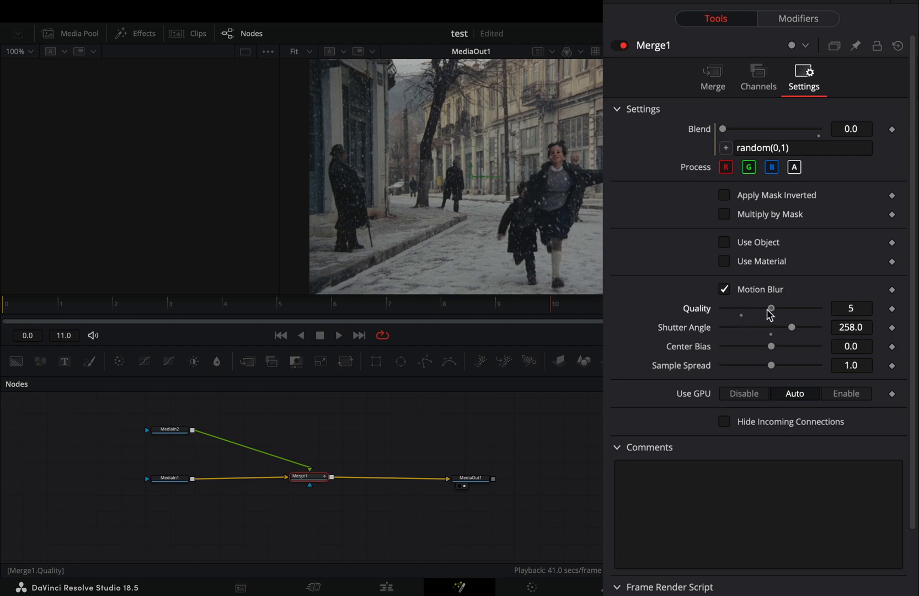